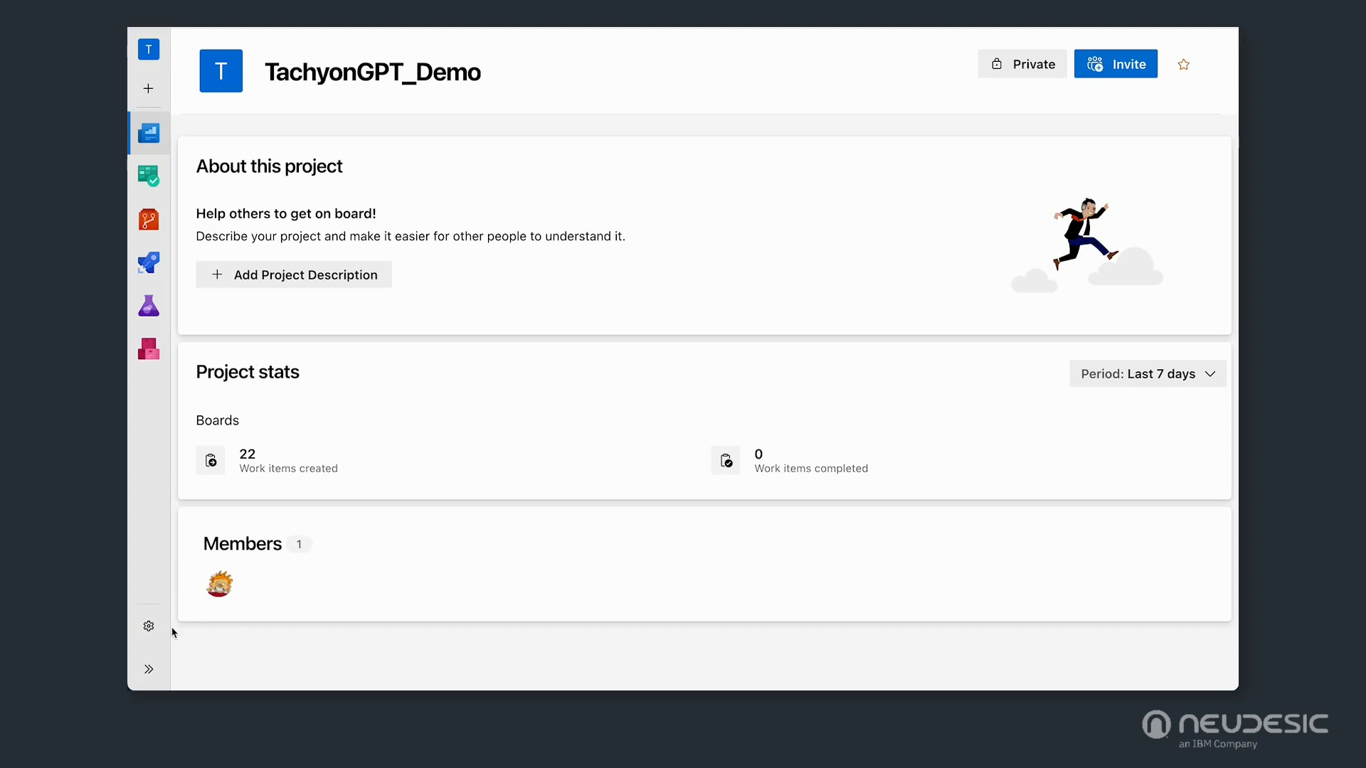
{"action": "mouse_move", "coordinate": [421, 331]}
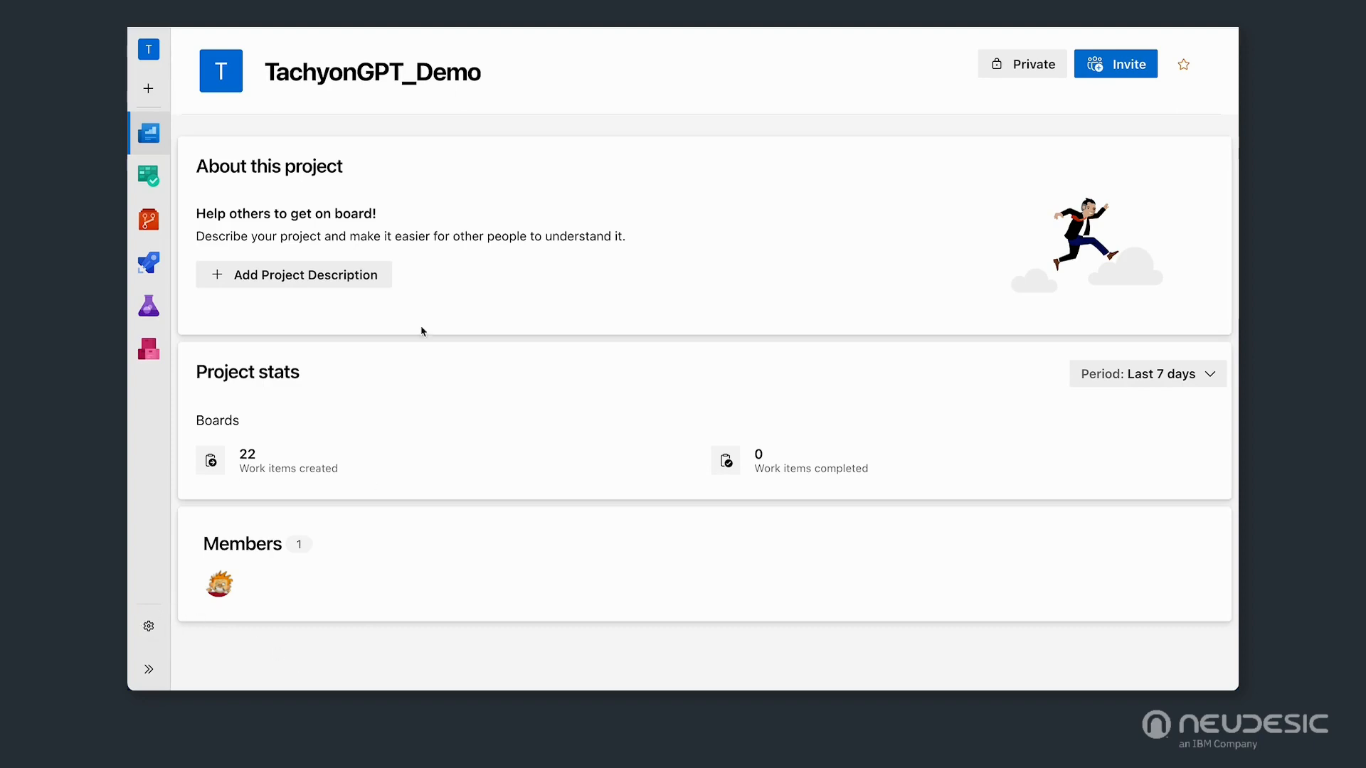
{"action": "mouse_move", "coordinate": [495, 222]}
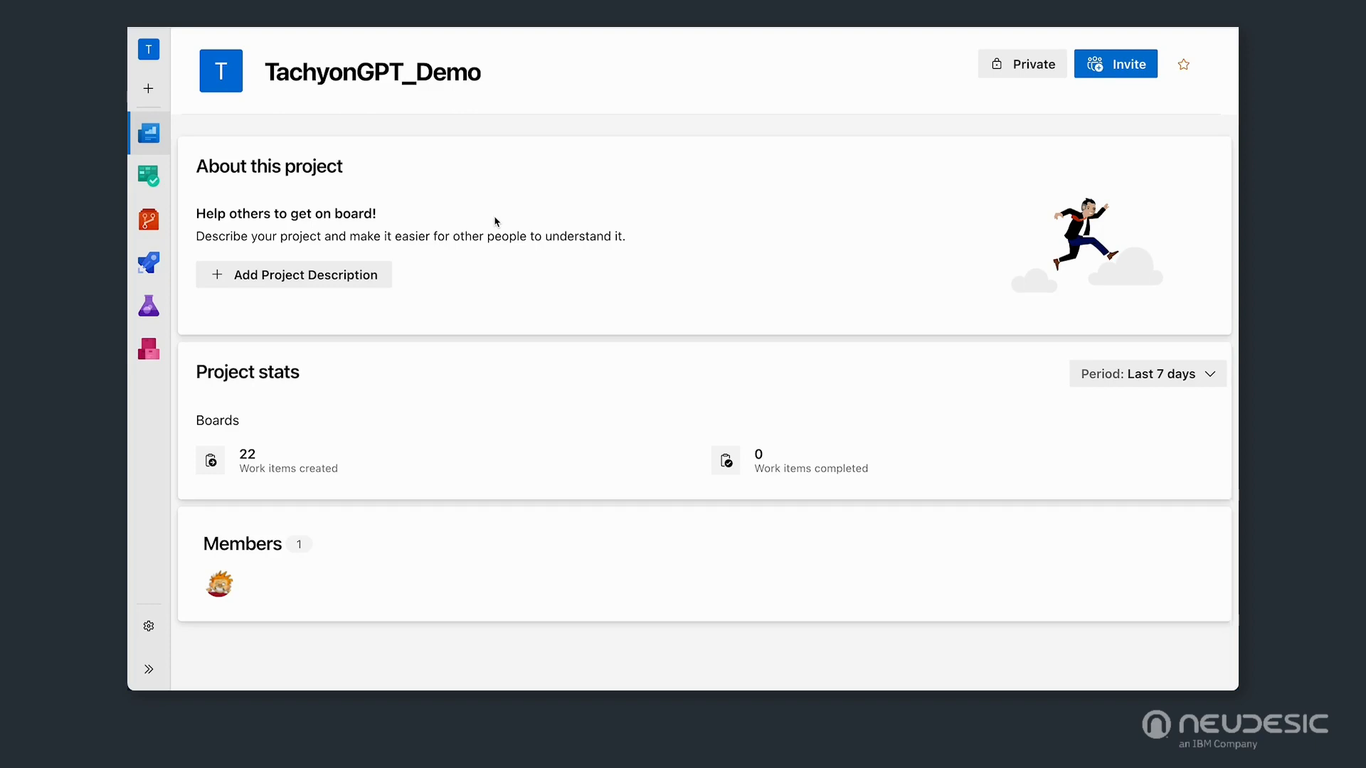
{"action": "mouse_move", "coordinate": [138, 642]}
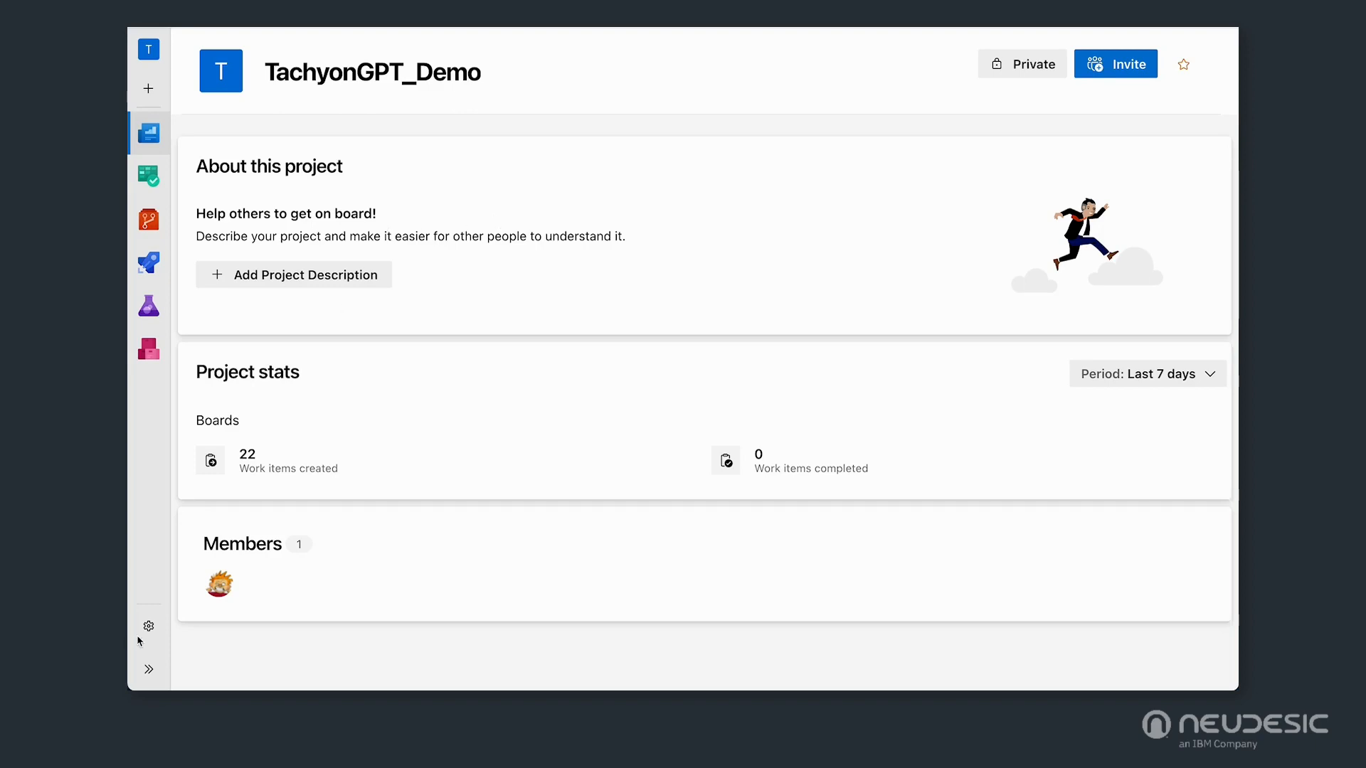
Reach the Tachyon GPT Work Item Assistant settings, showing model gpt-3.5-turbo and the AI disclaimer.
{"action": "left_click", "coordinate": [147, 626]}
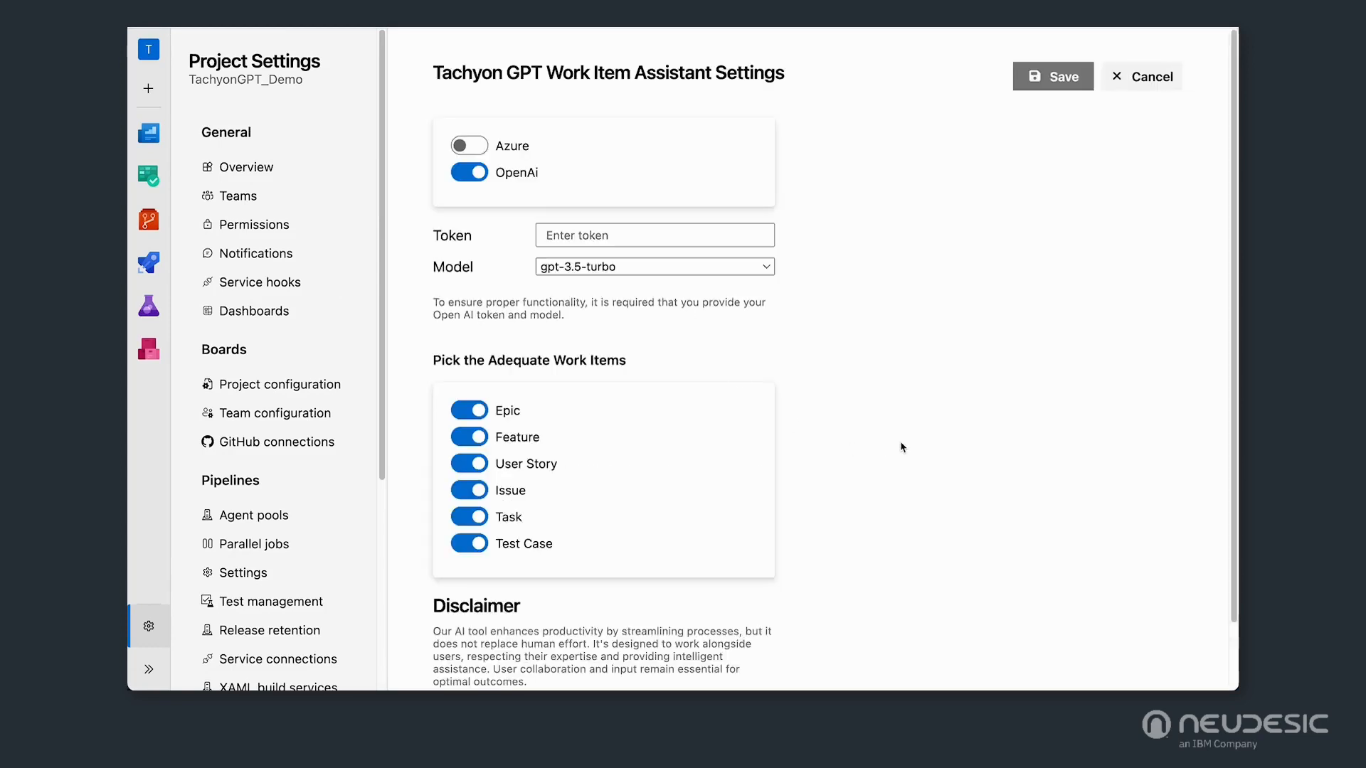
{"action": "left_click", "coordinate": [468, 145]}
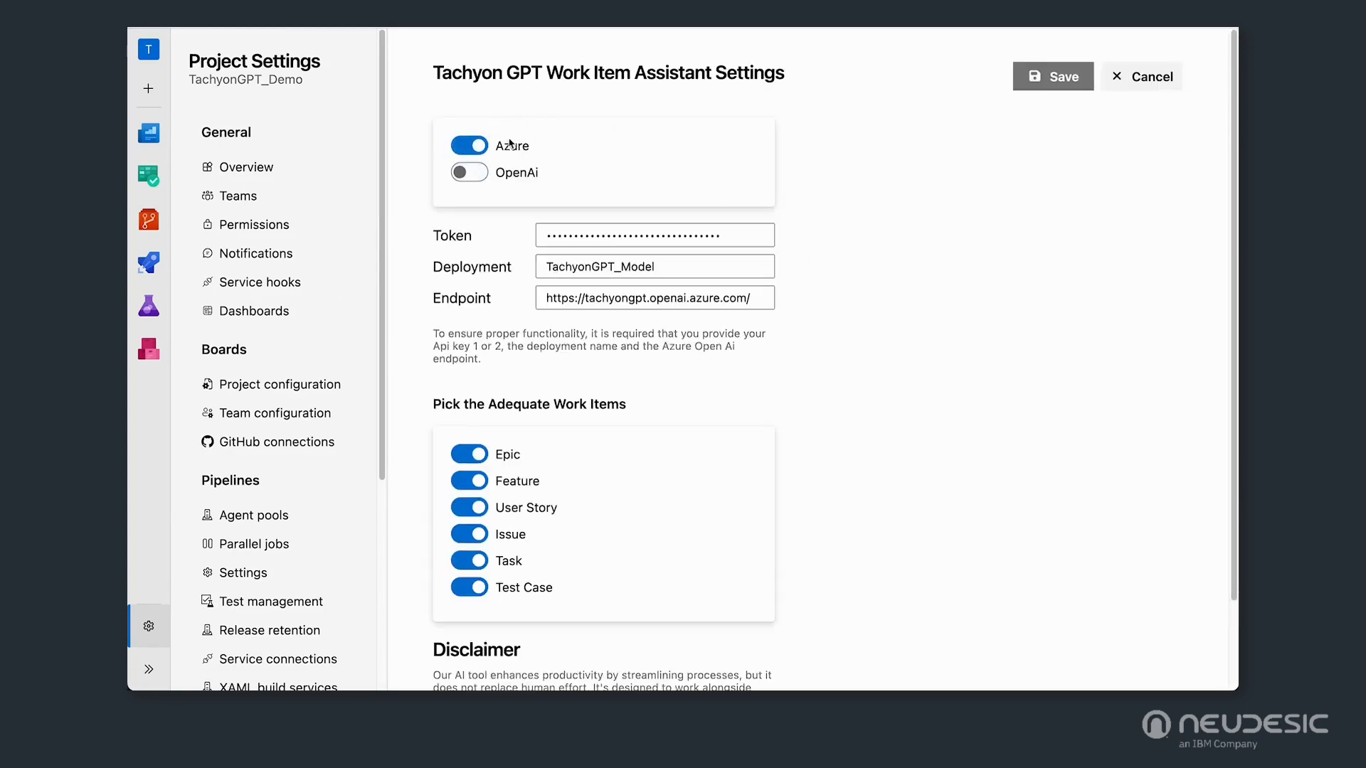
{"action": "left_click", "coordinate": [468, 172]}
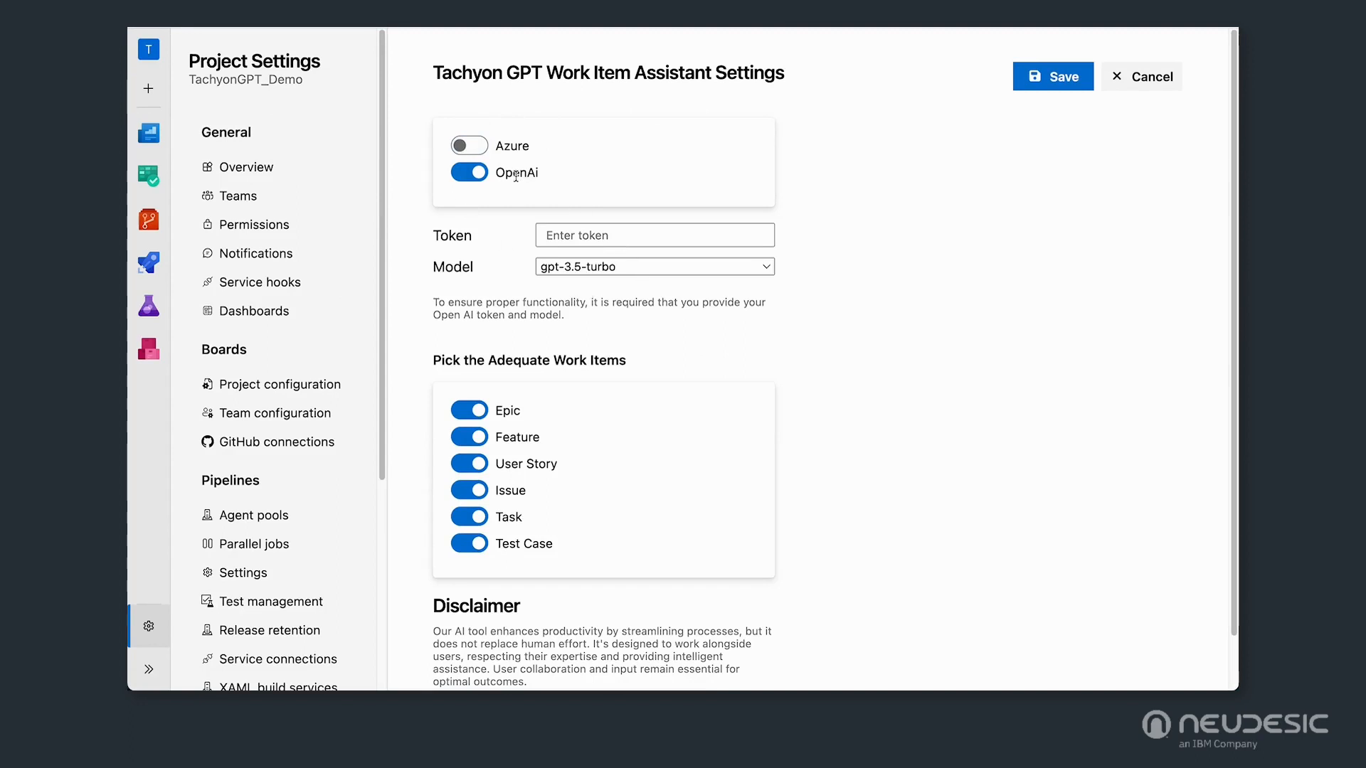
{"action": "left_click", "coordinate": [468, 145]}
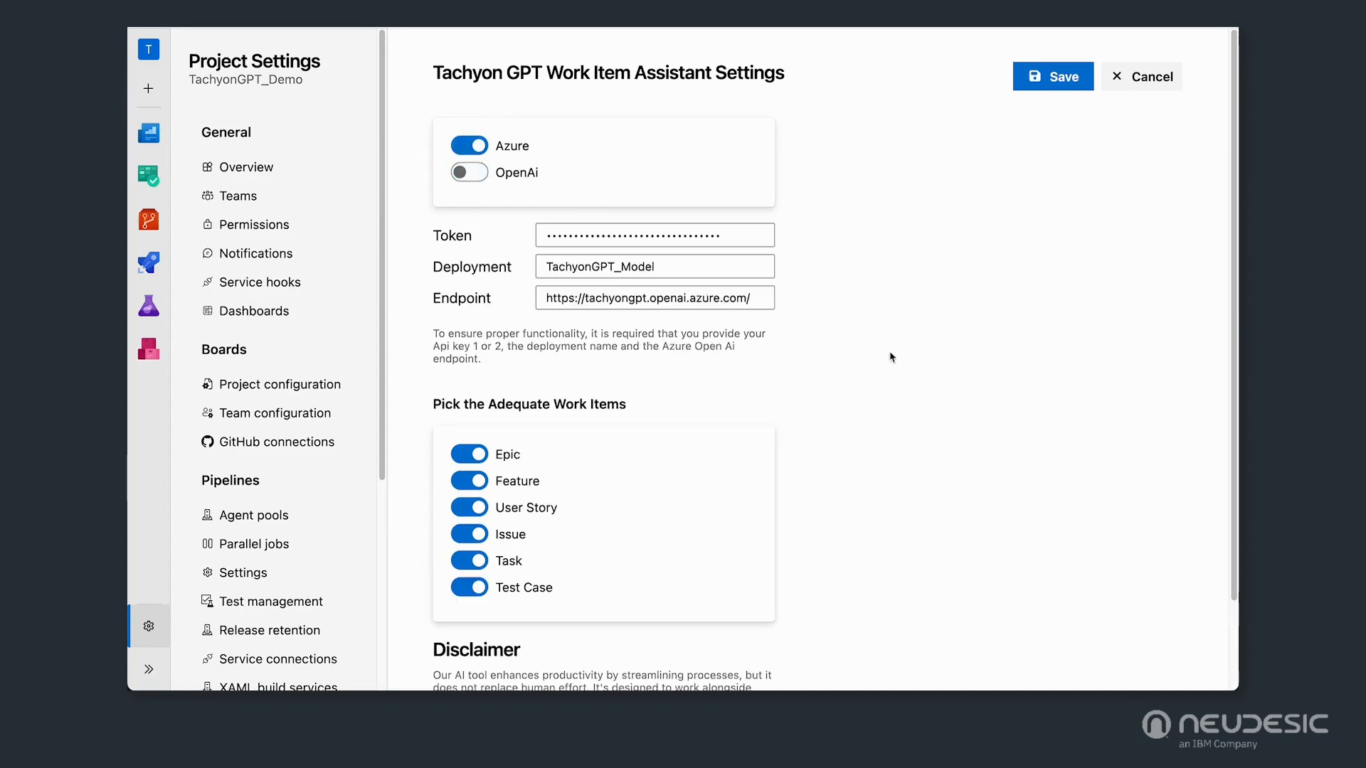
{"action": "mouse_move", "coordinate": [897, 182]}
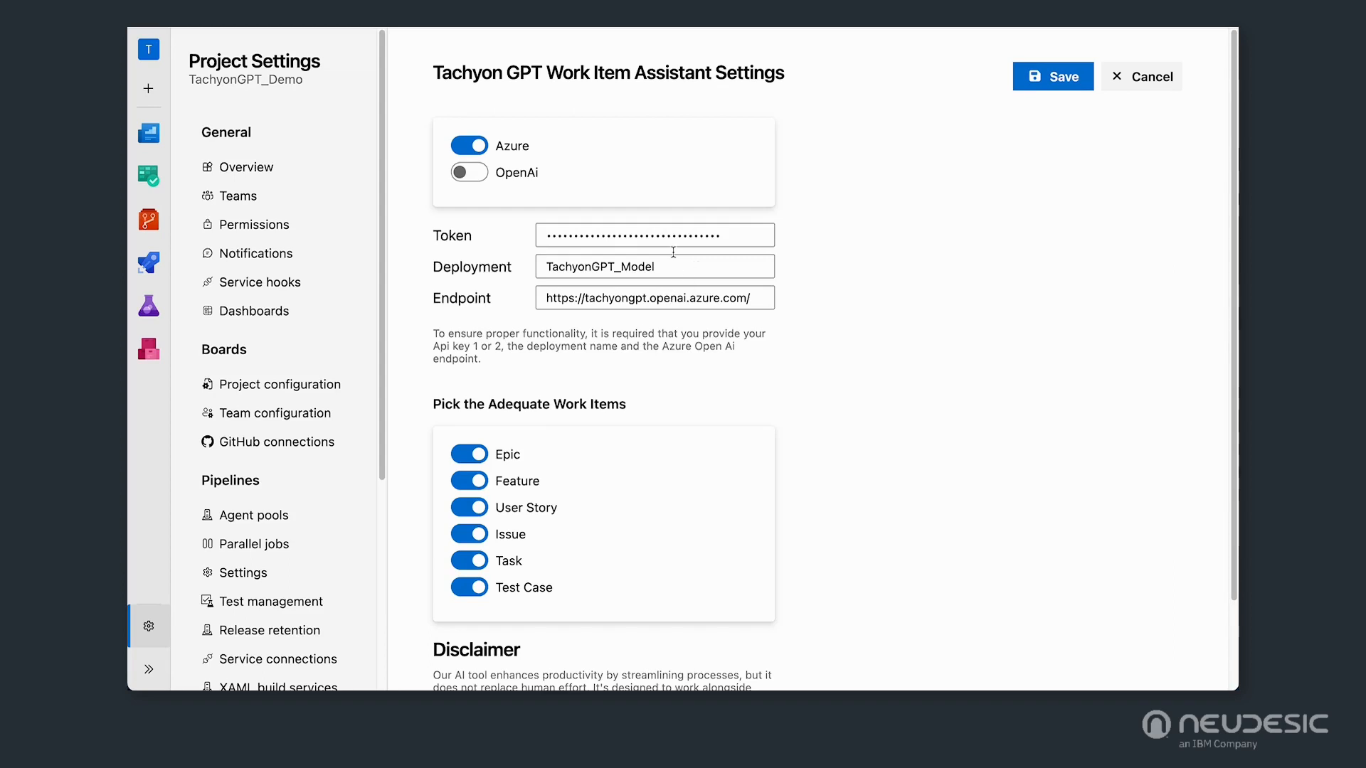
{"action": "left_click", "coordinate": [468, 172]}
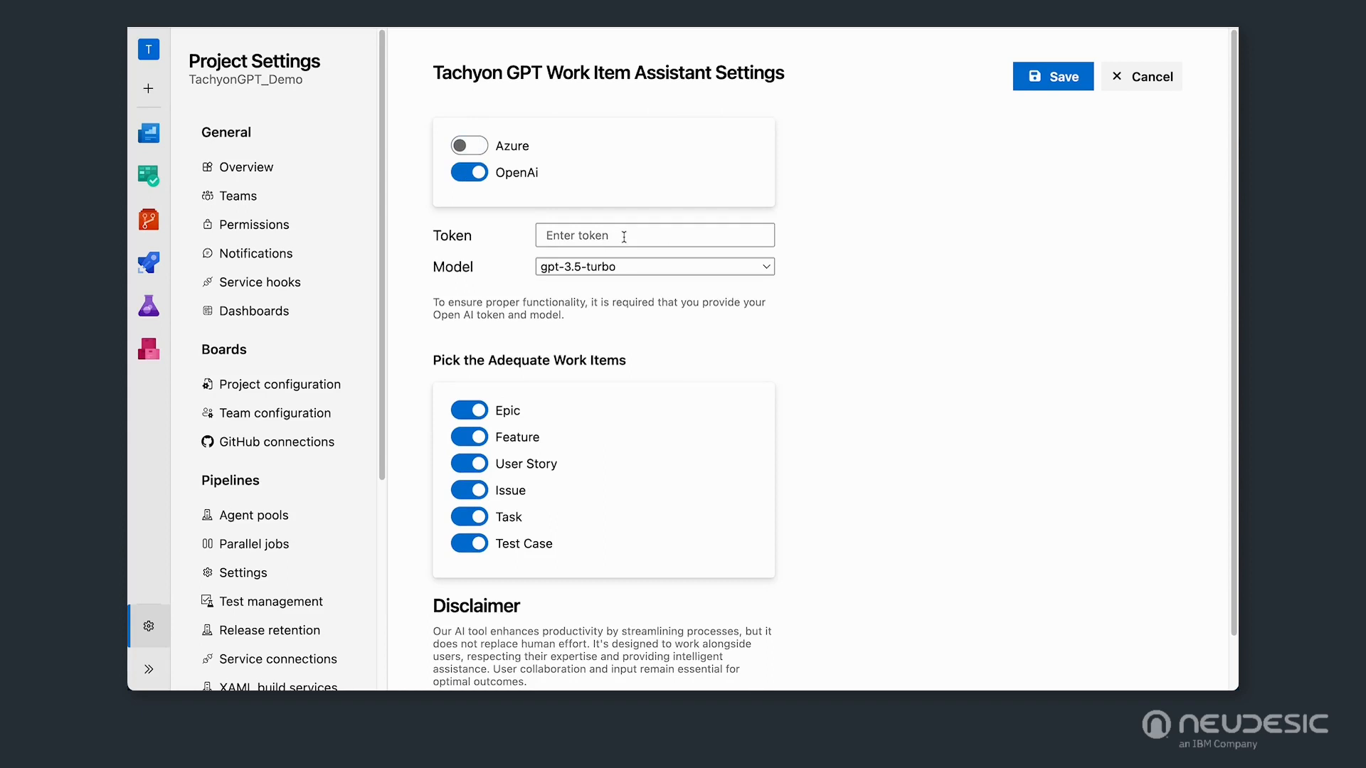